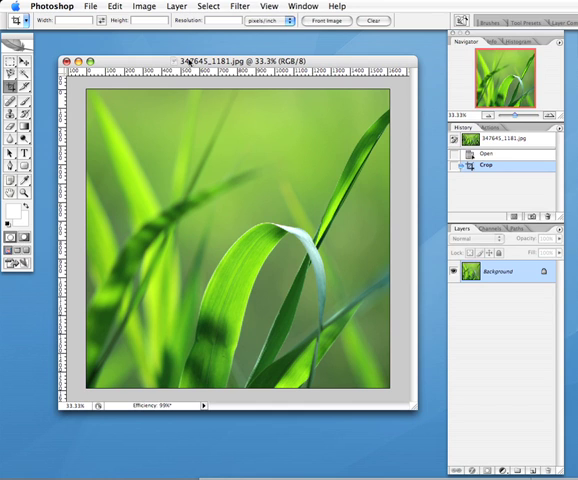
Create a new empty layer via Layer > New and browse the preset Styles list.
click(176, 6)
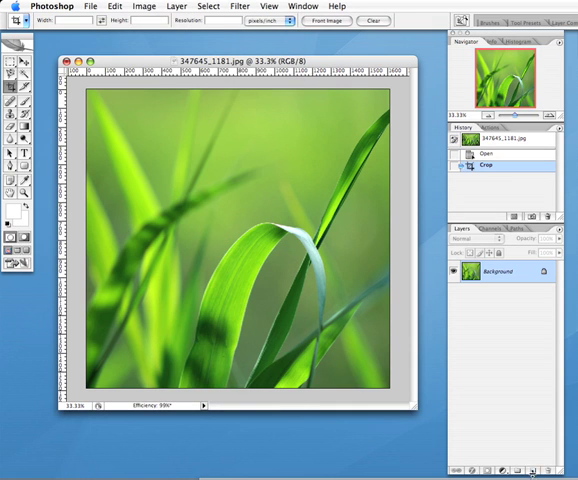
click(176, 6)
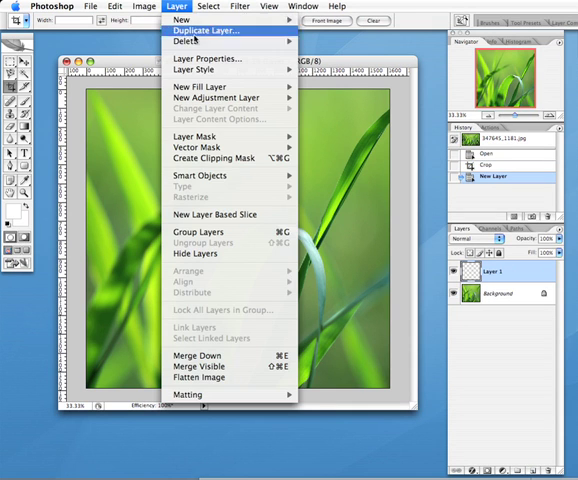
click(208, 8)
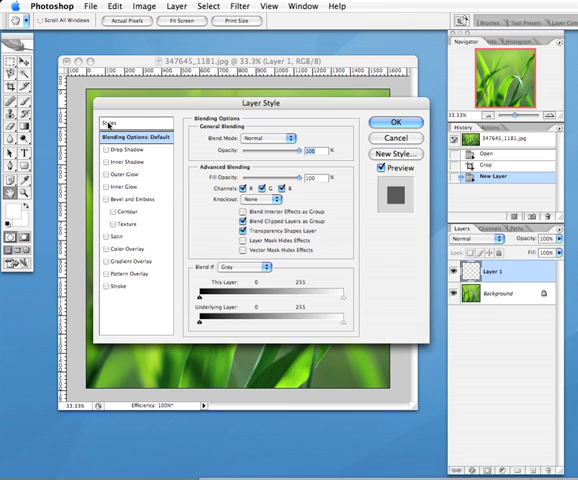
click(108, 120)
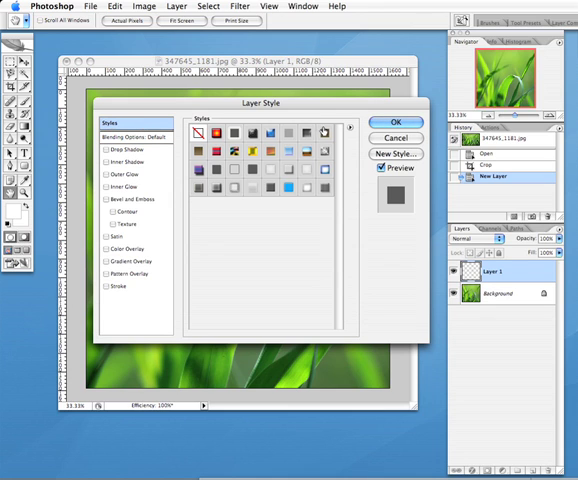
click(348, 128)
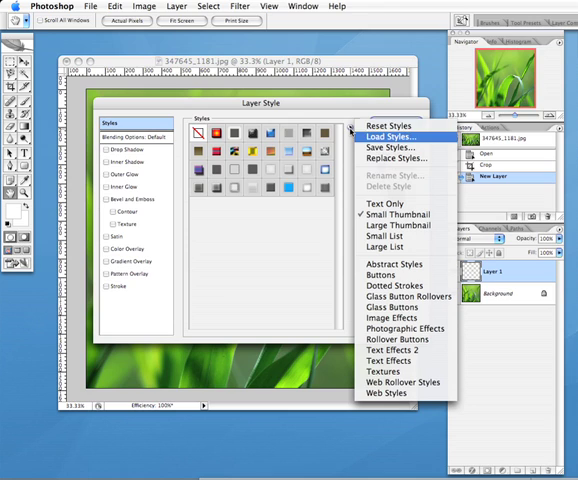
mouse_move(390, 138)
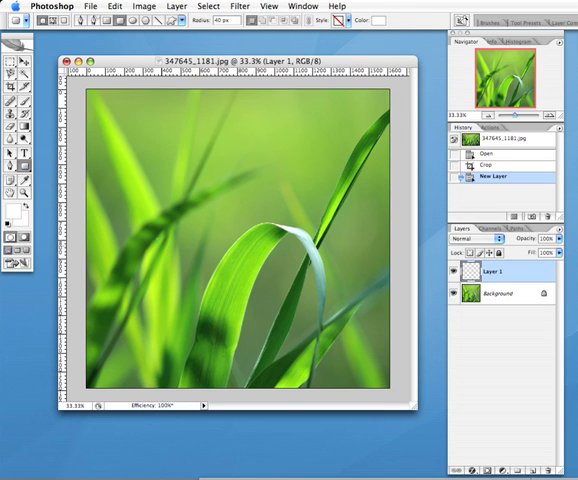
Drag out a white rounded rectangle across the middle of the grass photo.
drag(156, 212, 318, 288)
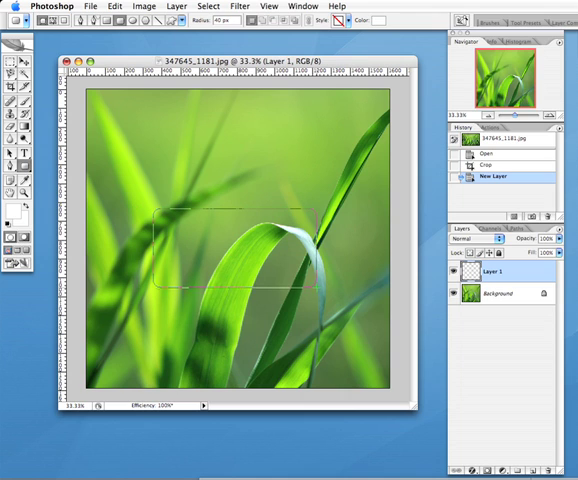
drag(160, 208, 318, 292)
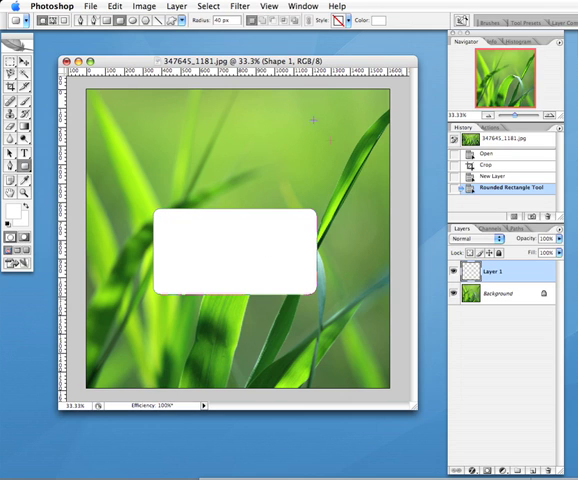
Apply a glass preset from Layer Style > Styles to the rounded rectangle.
click(176, 6)
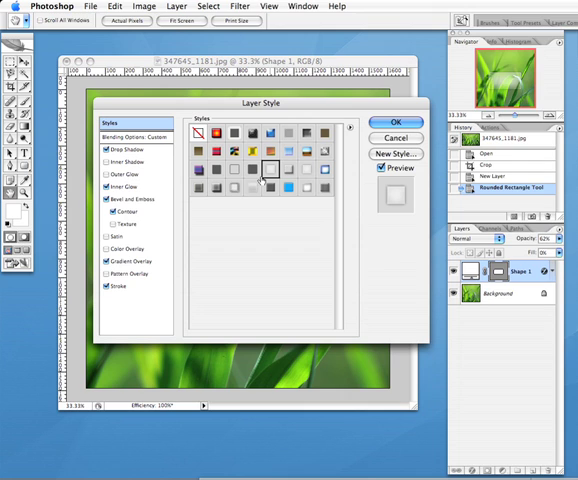
click(396, 120)
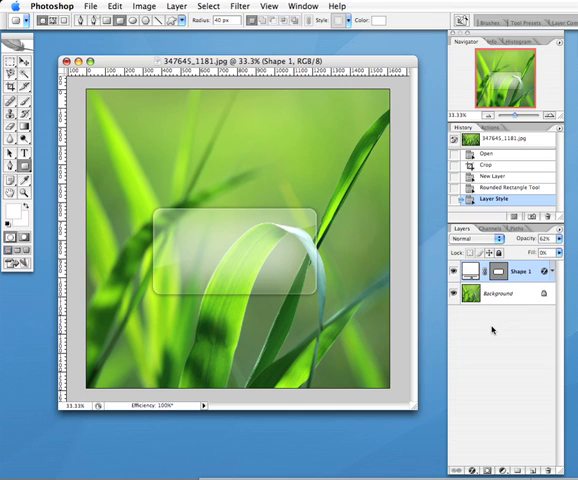
mouse_move(490, 330)
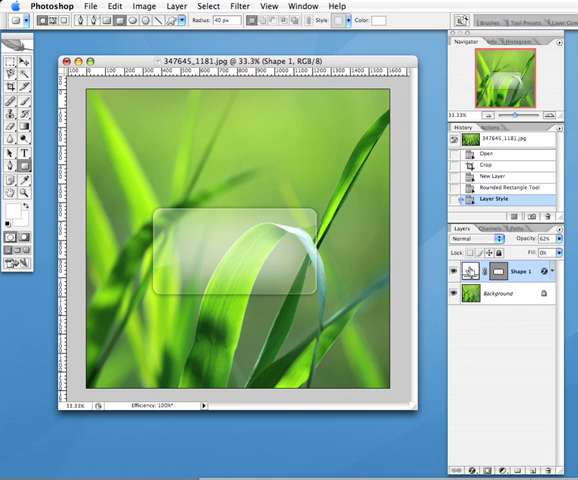
mouse_move(470, 272)
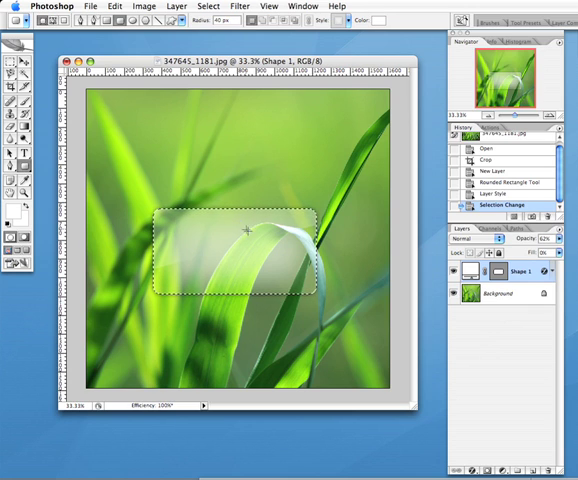
Apply a Gaussian Blur with adjusted radius to the Background layer inside the panel's area.
click(500, 292)
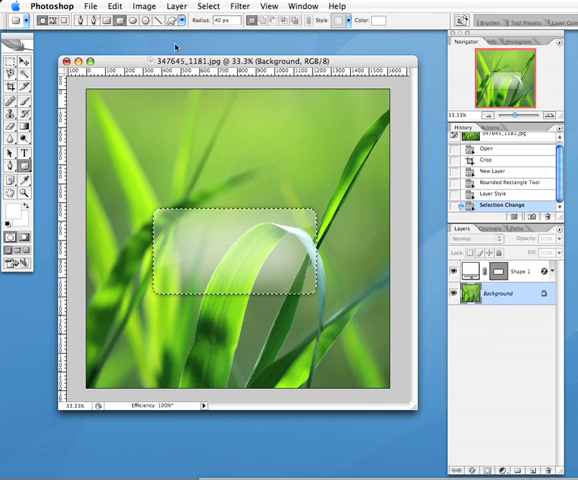
click(238, 8)
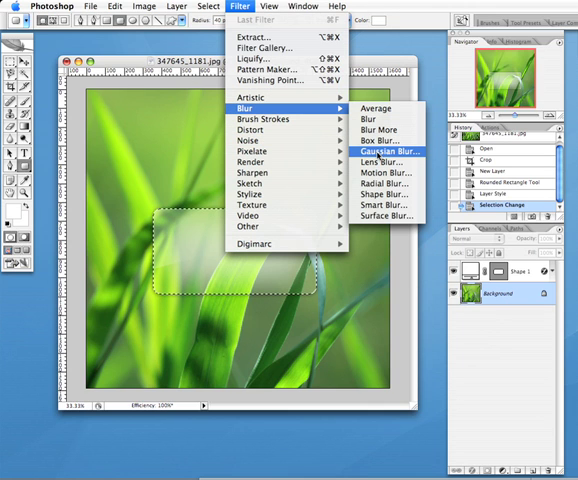
click(392, 152)
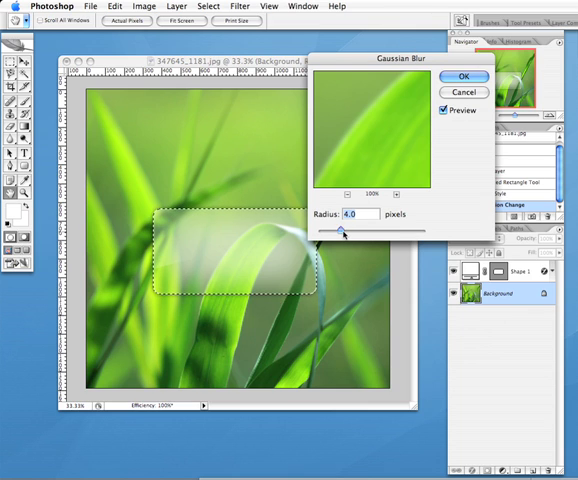
drag(348, 232, 356, 232)
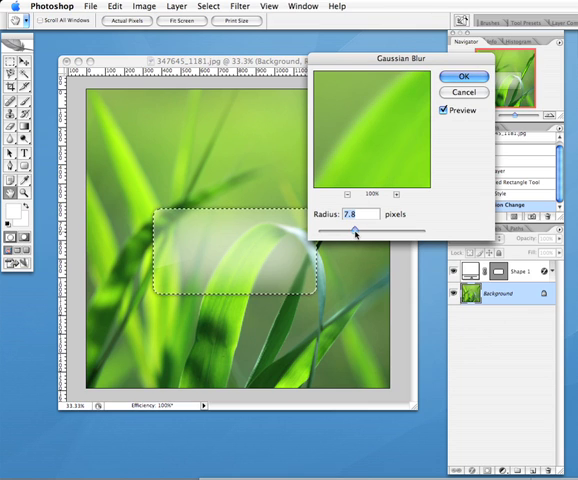
drag(356, 232, 364, 232)
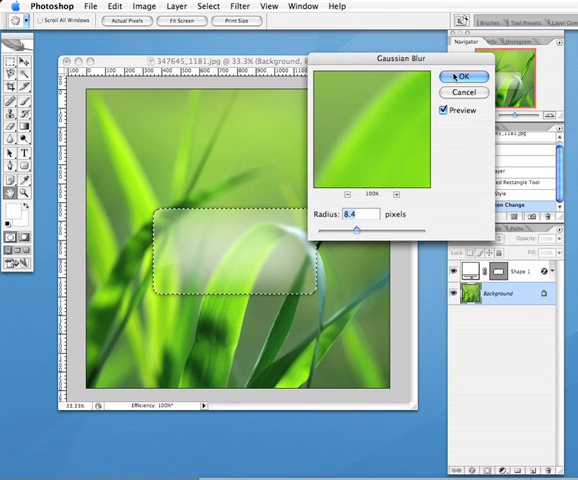
click(208, 6)
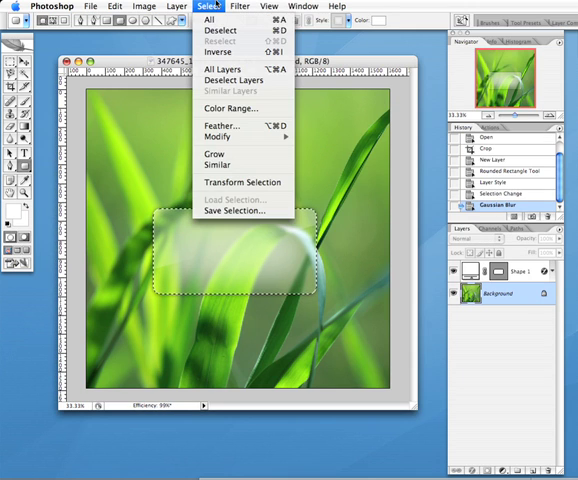